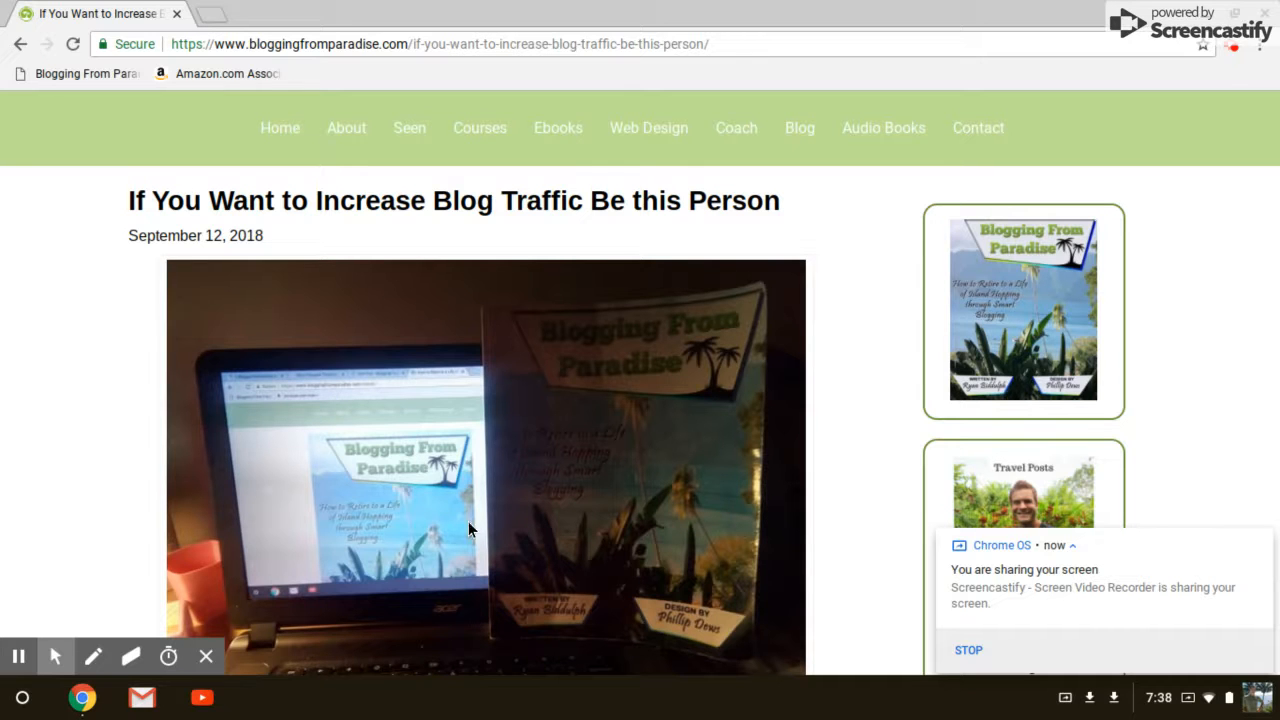
mouse_move(604, 404)
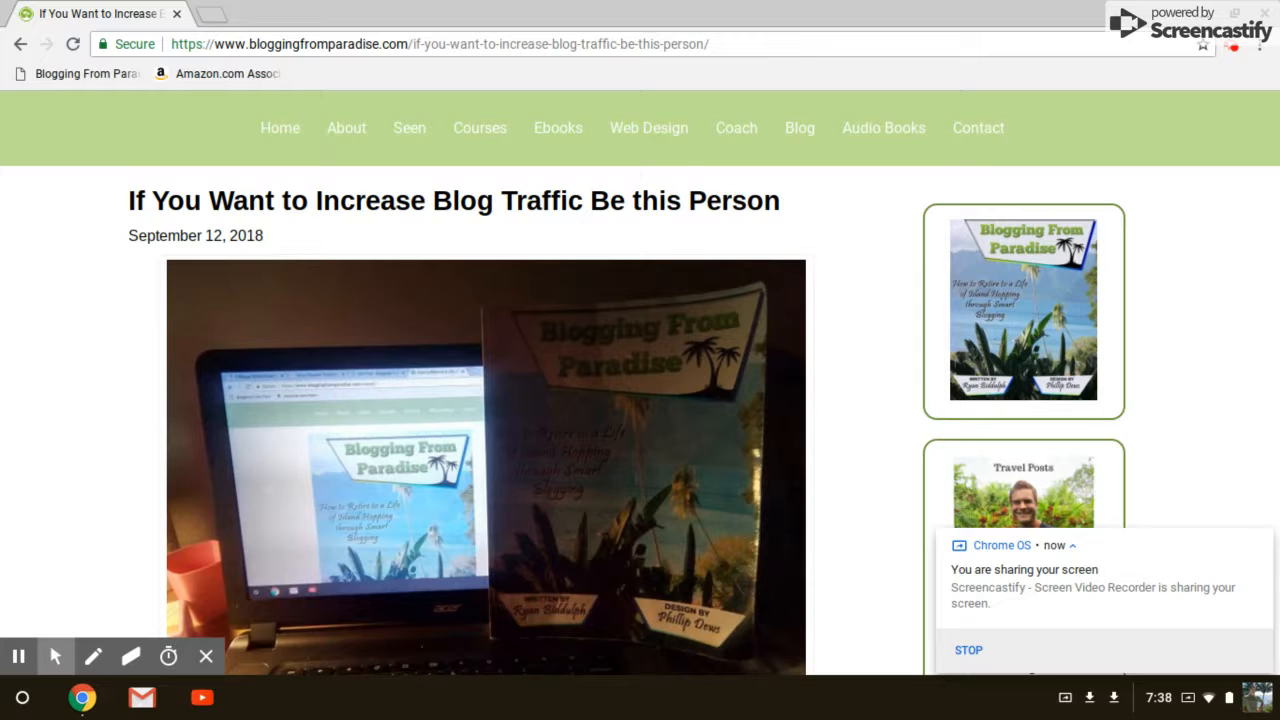
mouse_move(1052, 290)
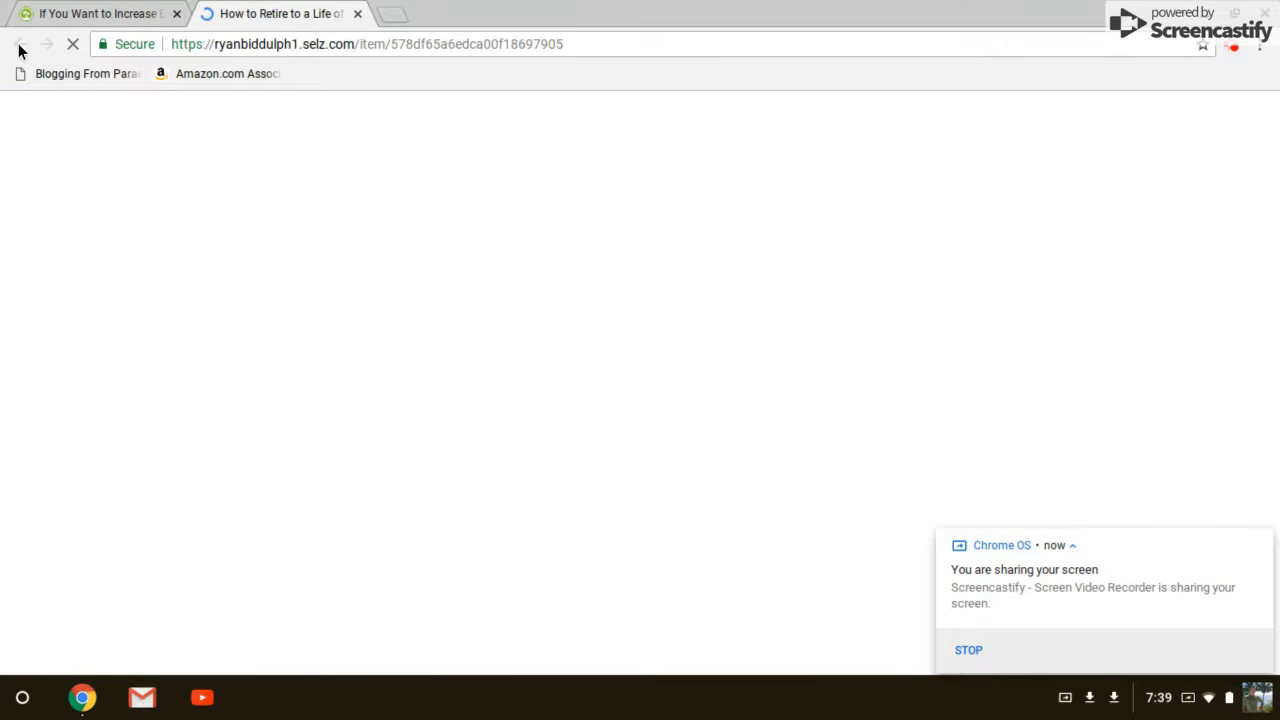
Step: Close the store page and scroll the post down to the 'How to Retire to a Life of Island Hopping' $14.97 widget
click(358, 14)
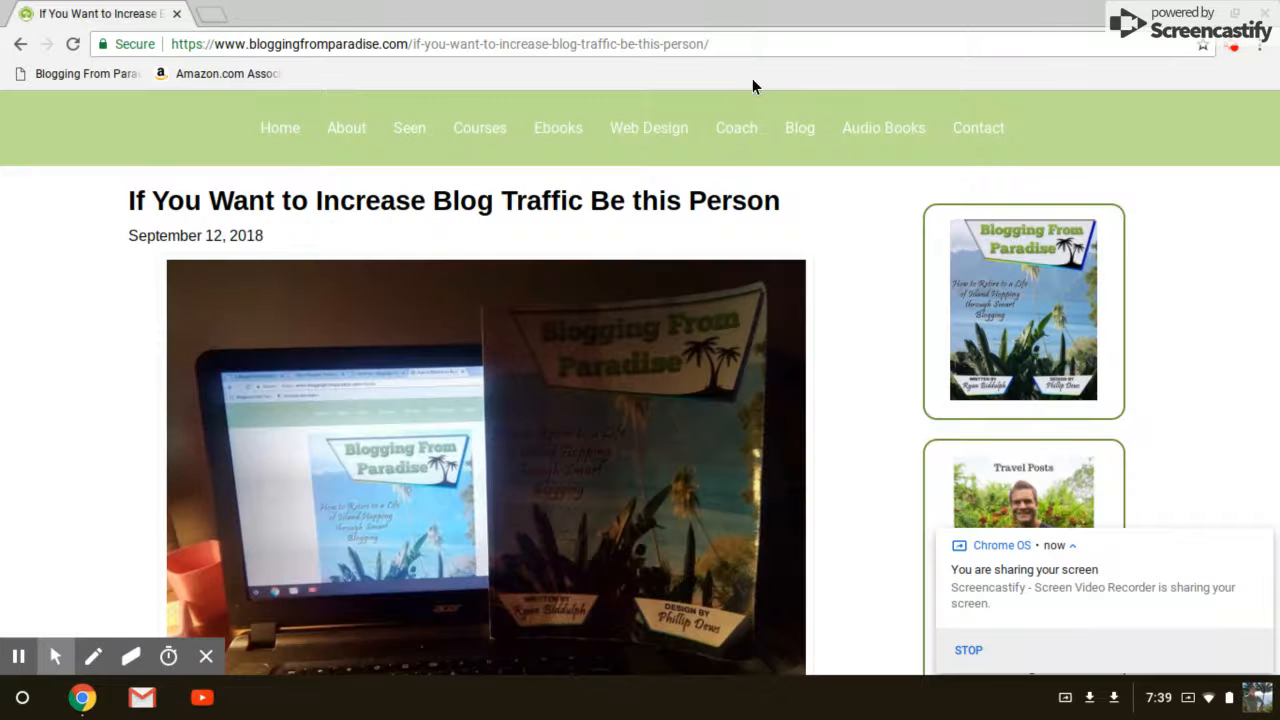
scroll(down, 3)
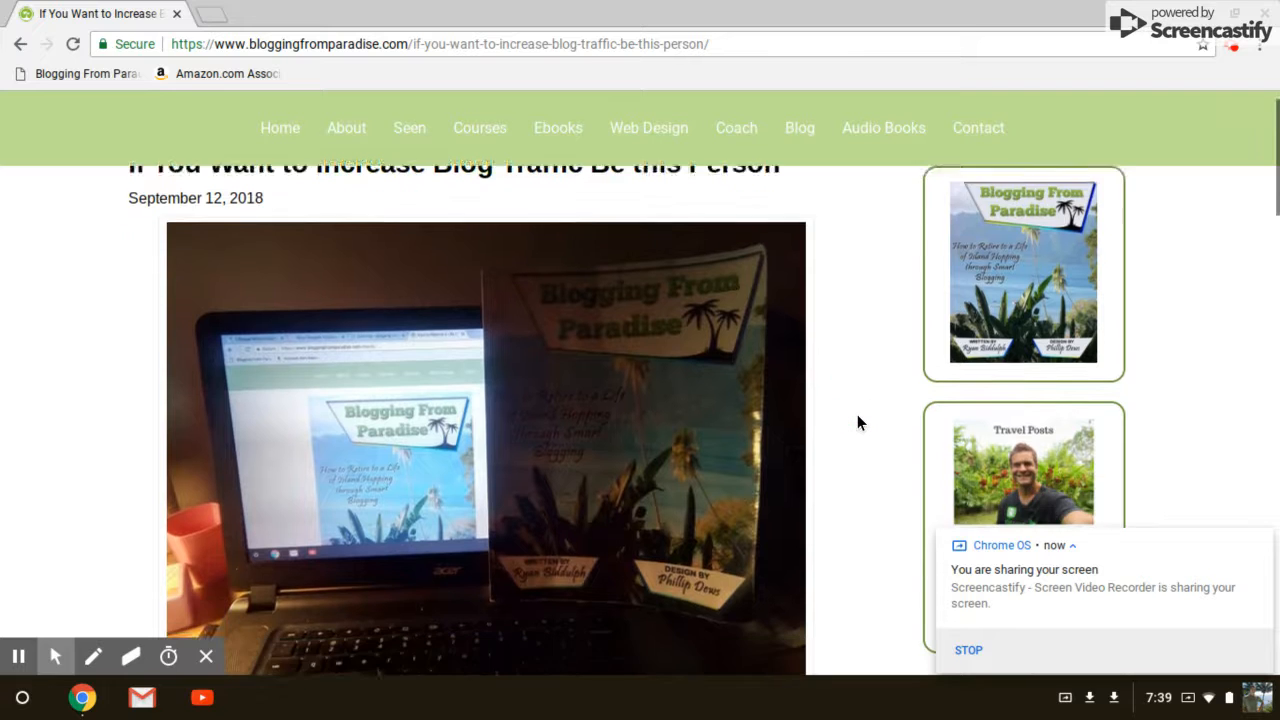
scroll(down, 3)
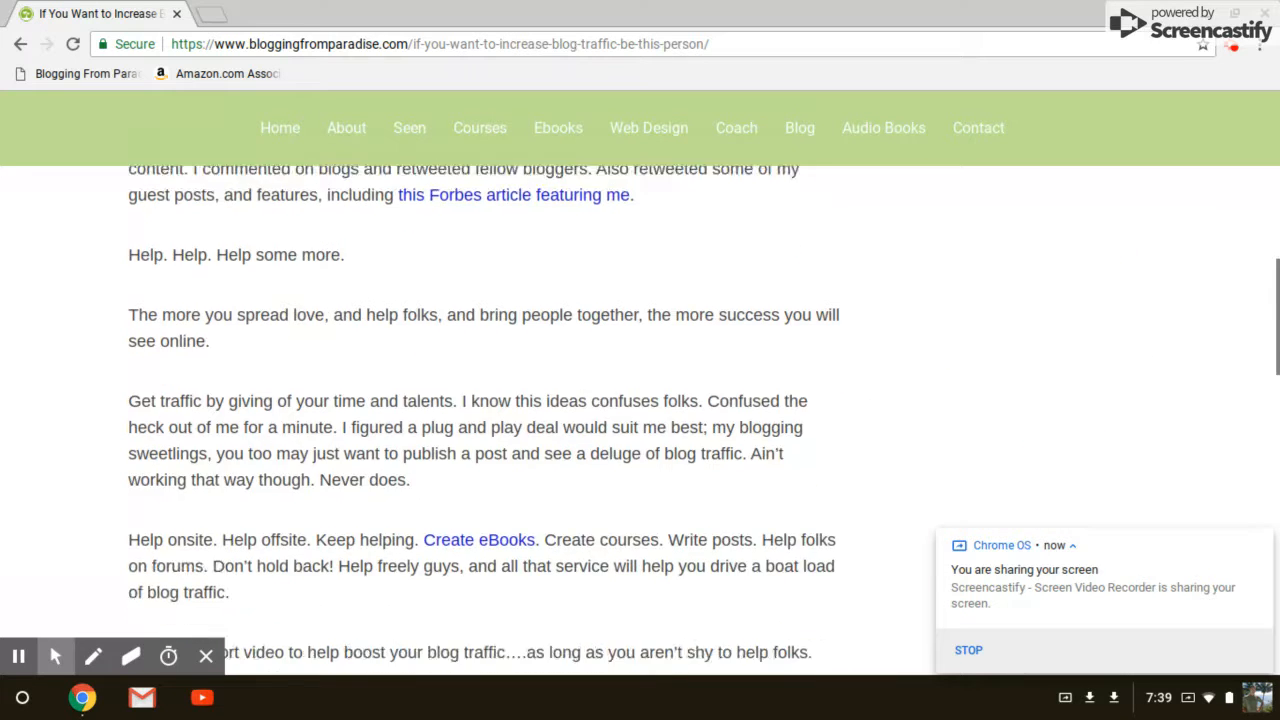
scroll(down, 3)
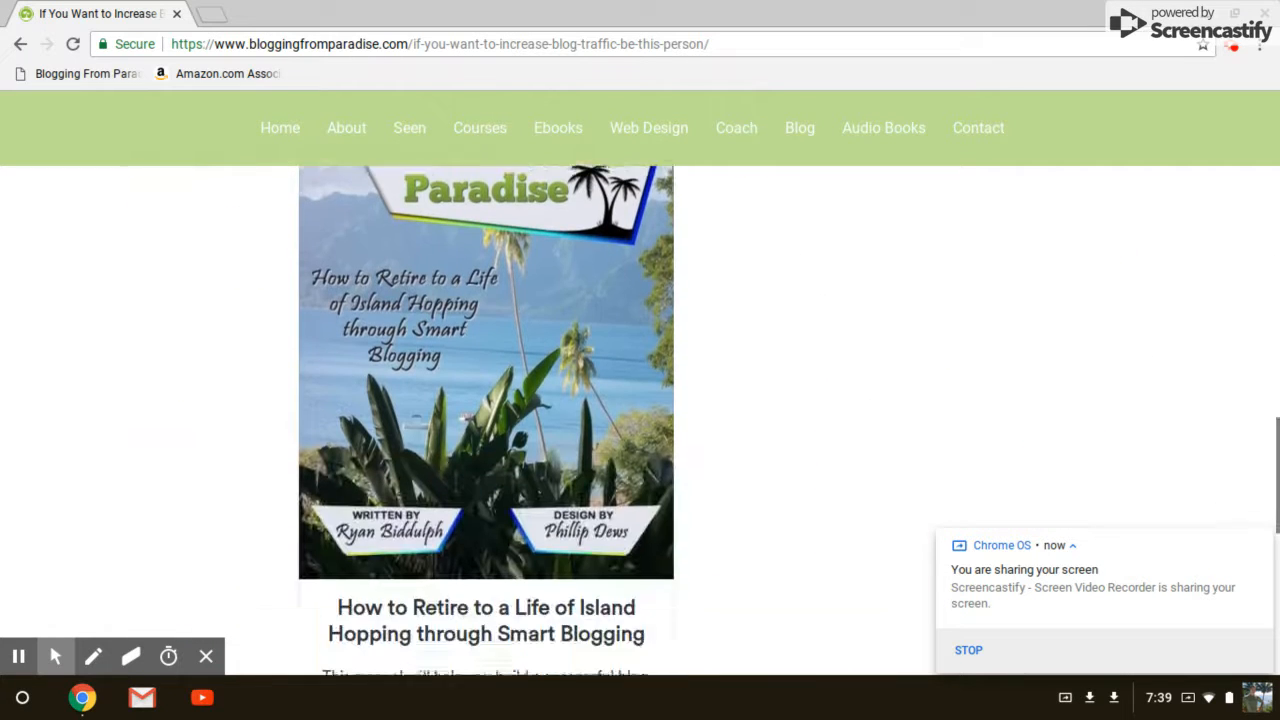
scroll(up, 3)
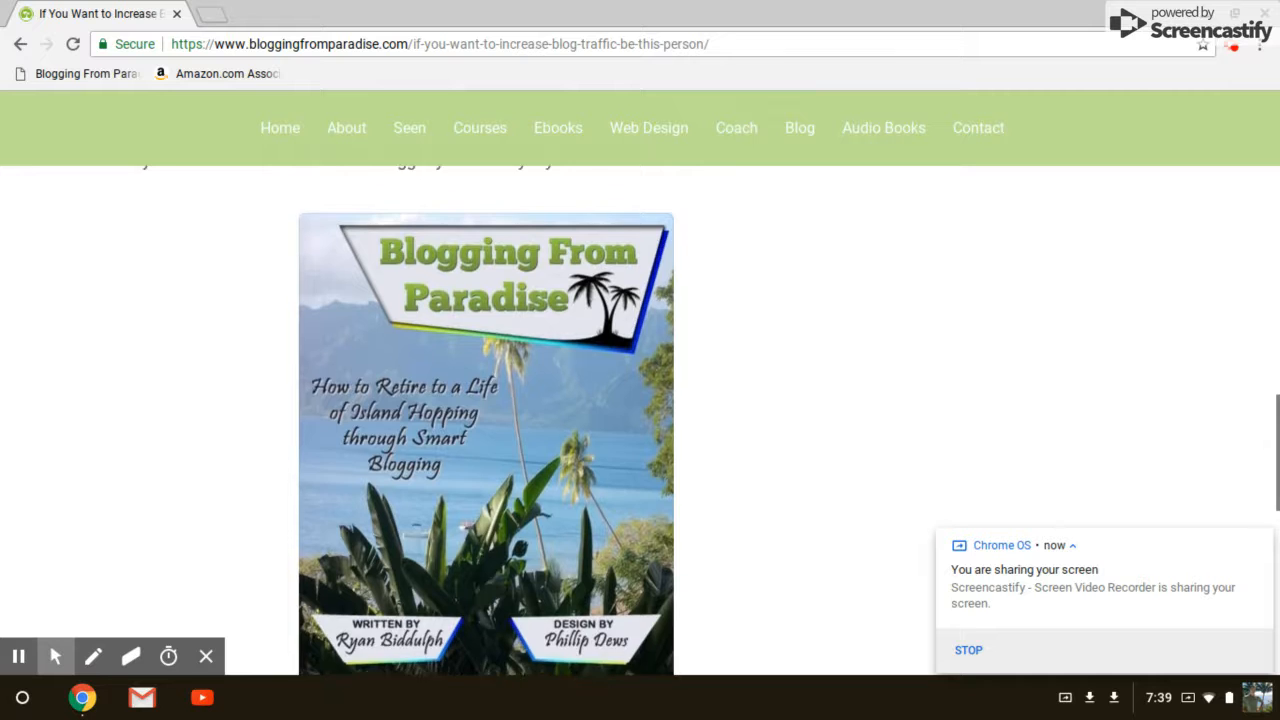
scroll(down, 3)
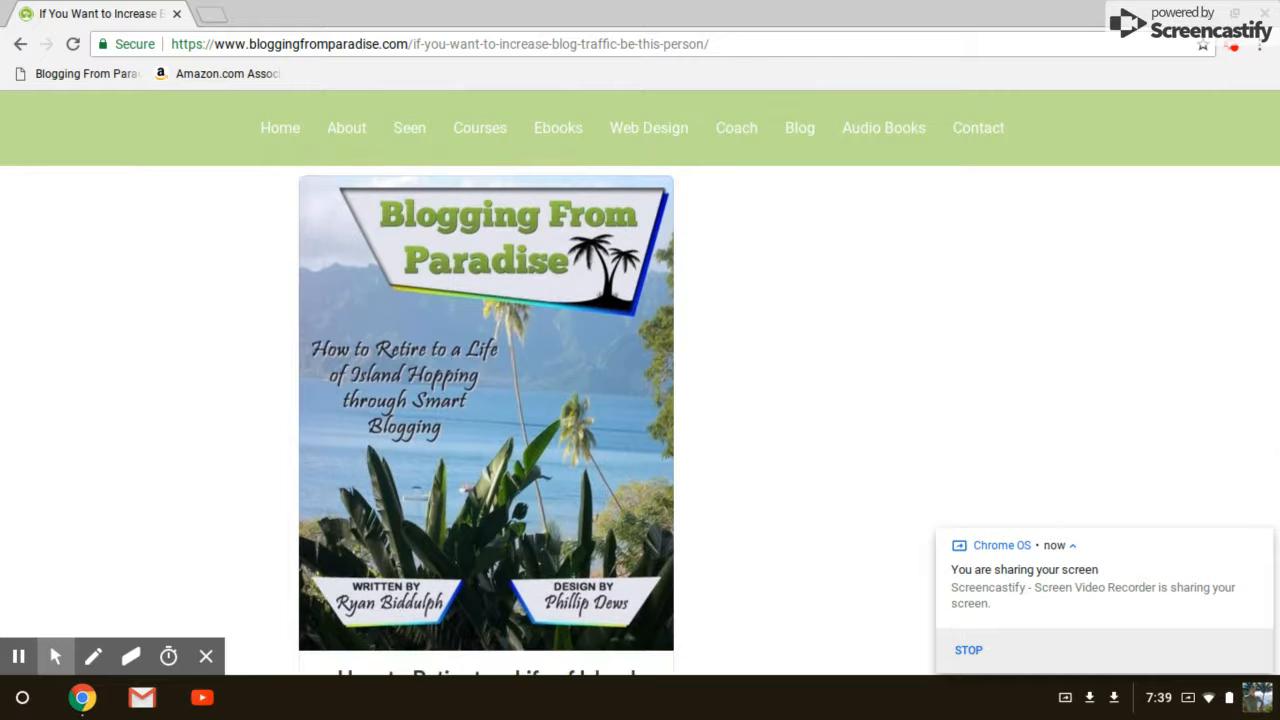
scroll(down, 3)
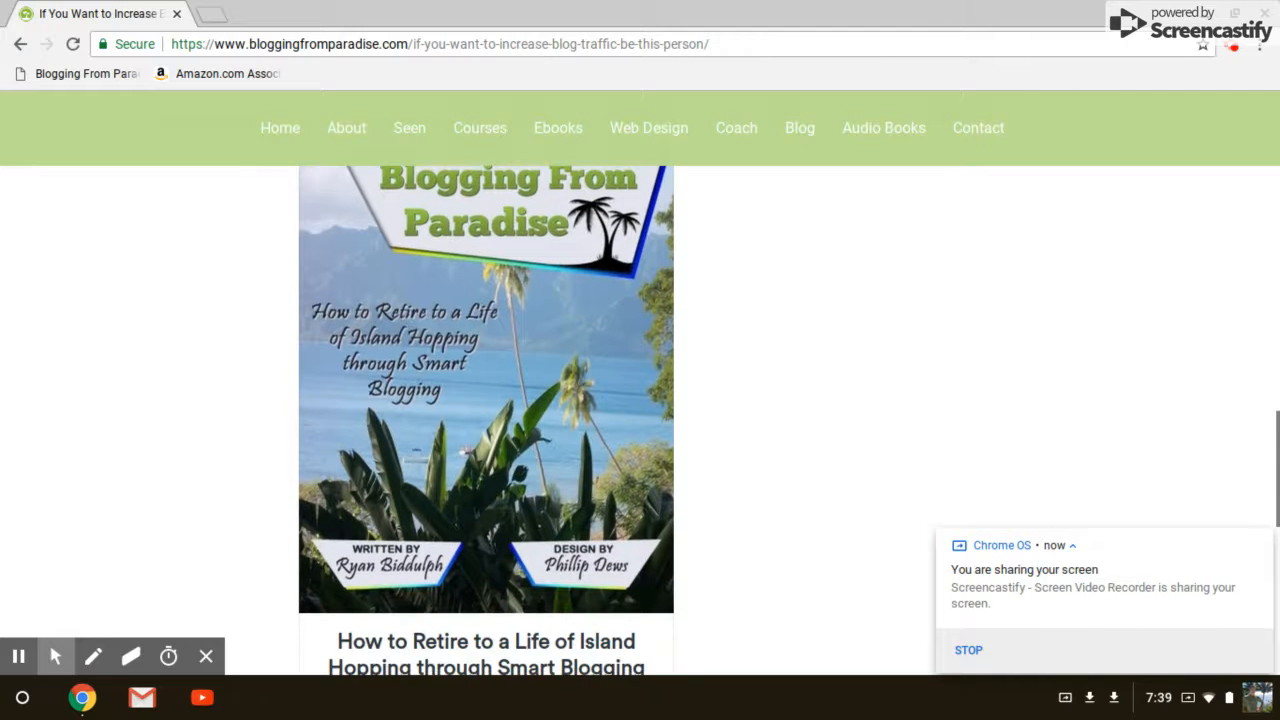
scroll(down, 3)
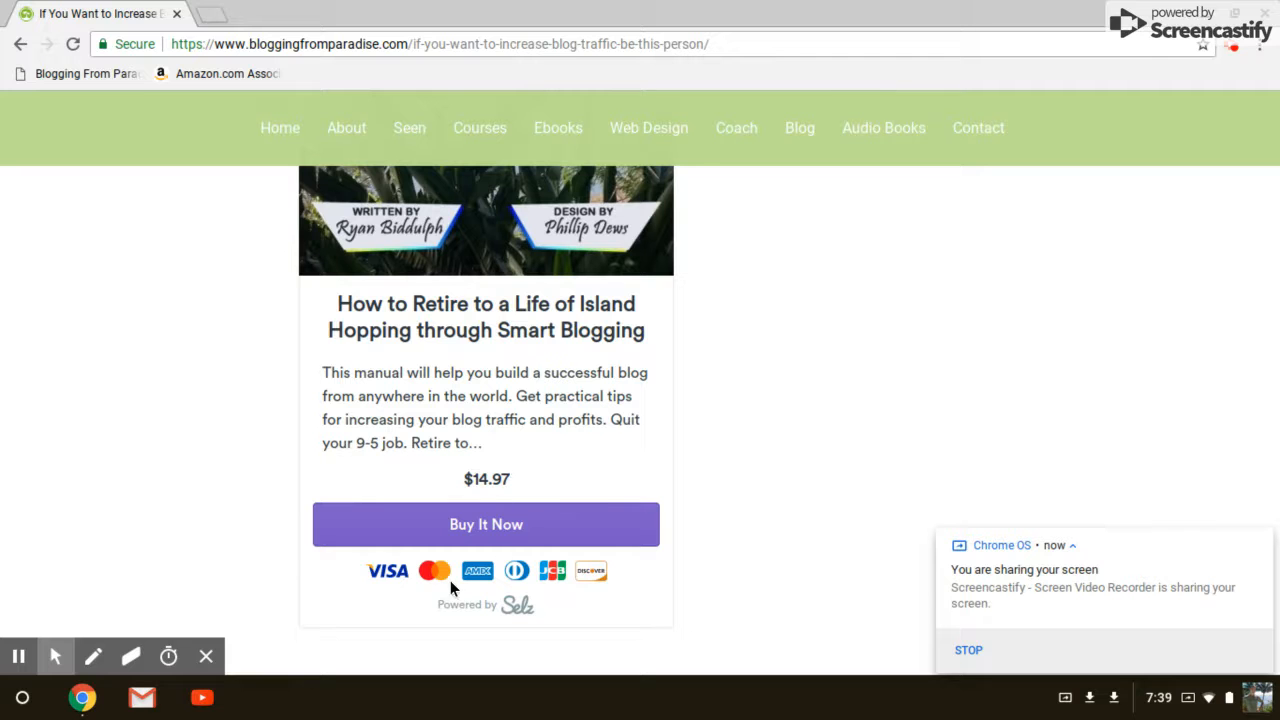
mouse_move(898, 418)
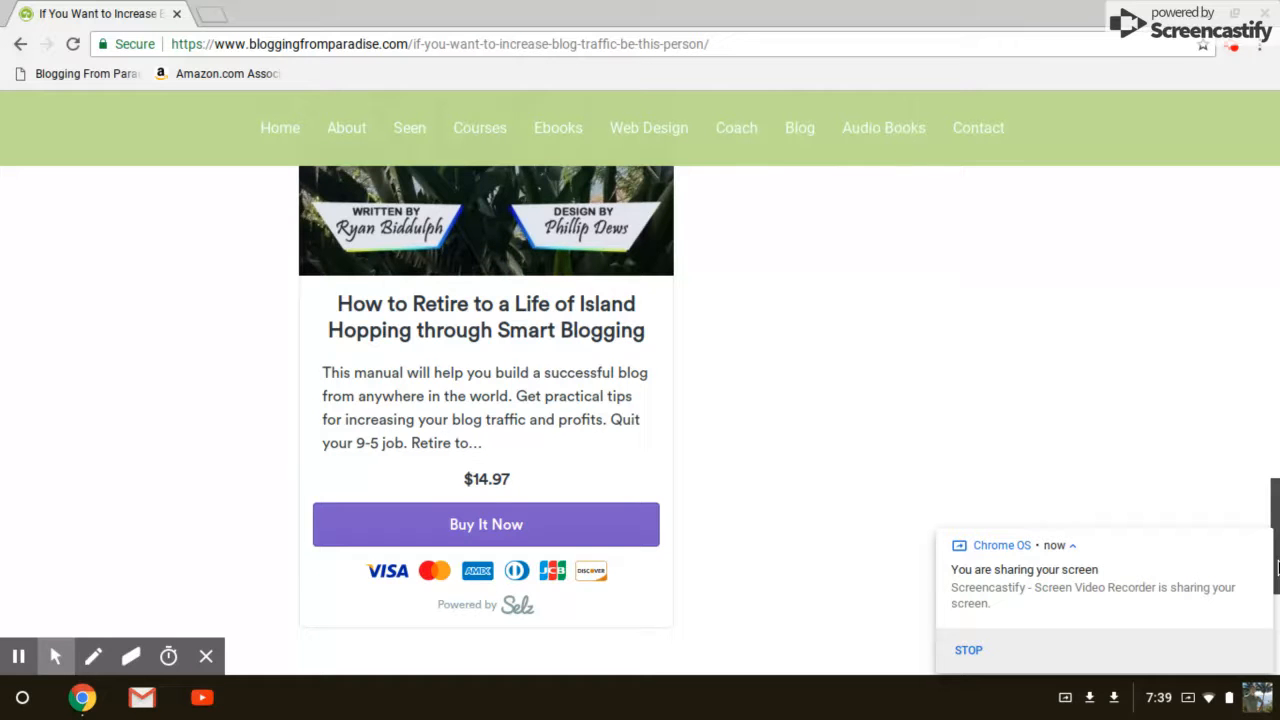
Step: Scroll up to the post title 'If You Want to Increase Blog Traffic Be this Person' and its eBook image
scroll(up, 3)
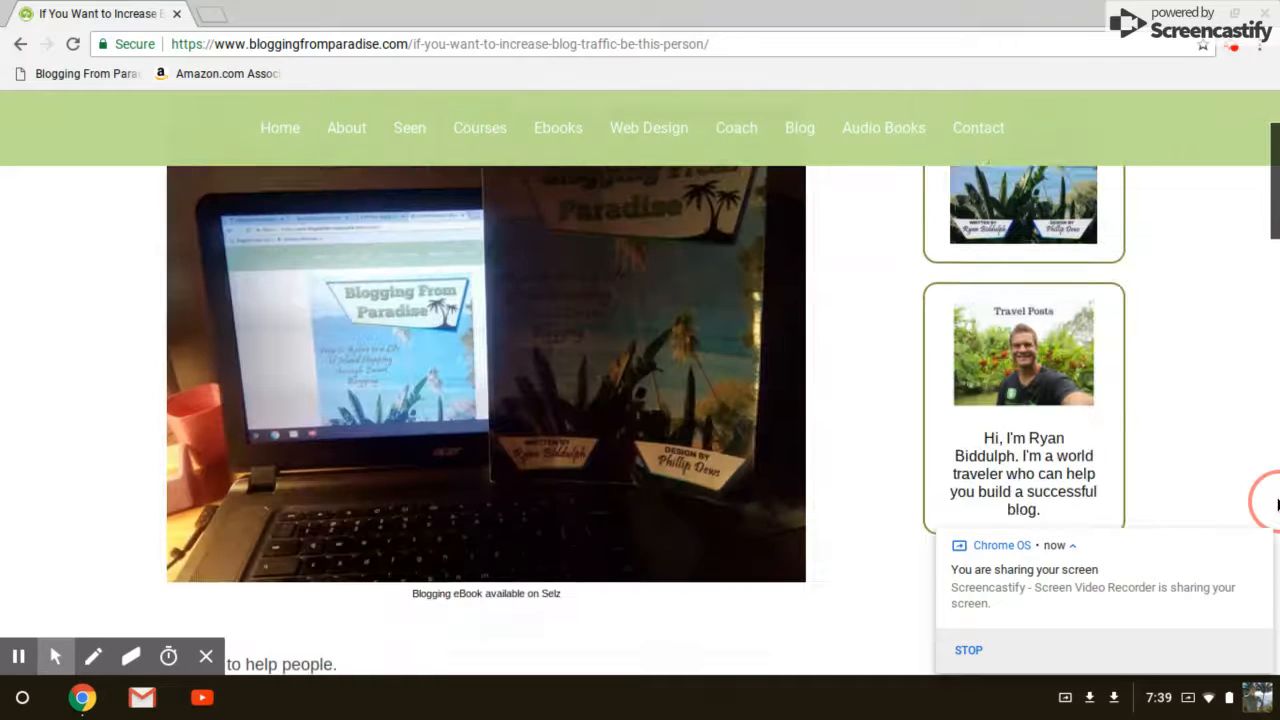
scroll(up, 3)
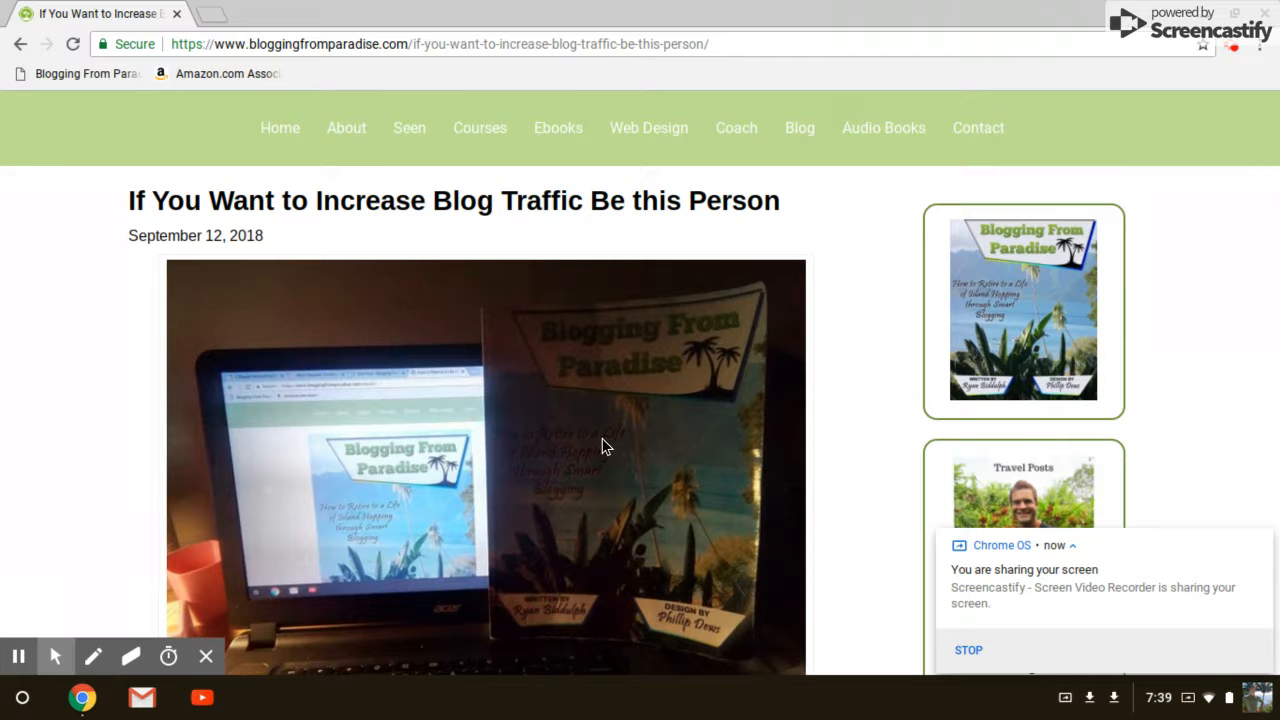
mouse_move(1032, 304)
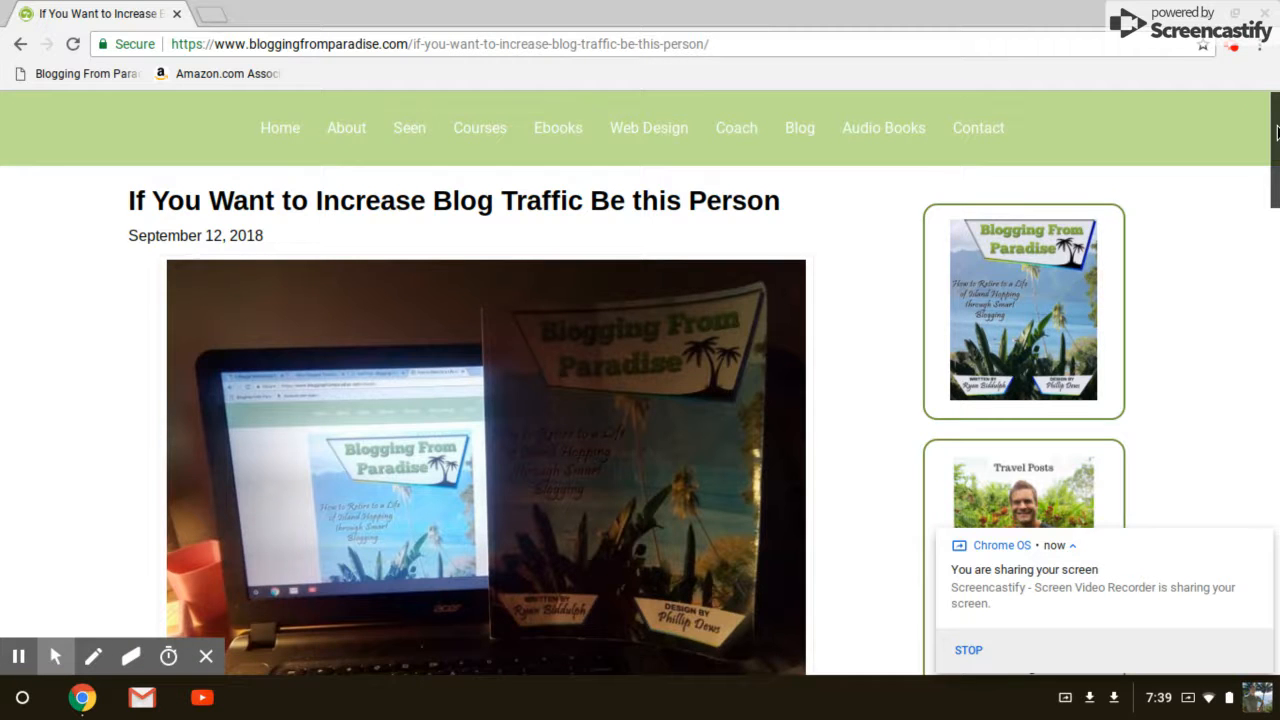
Step: Scroll past the sidebar widget and article text to the $14.97 Island Hopping eBook Buy It Now widget
scroll(down, 3)
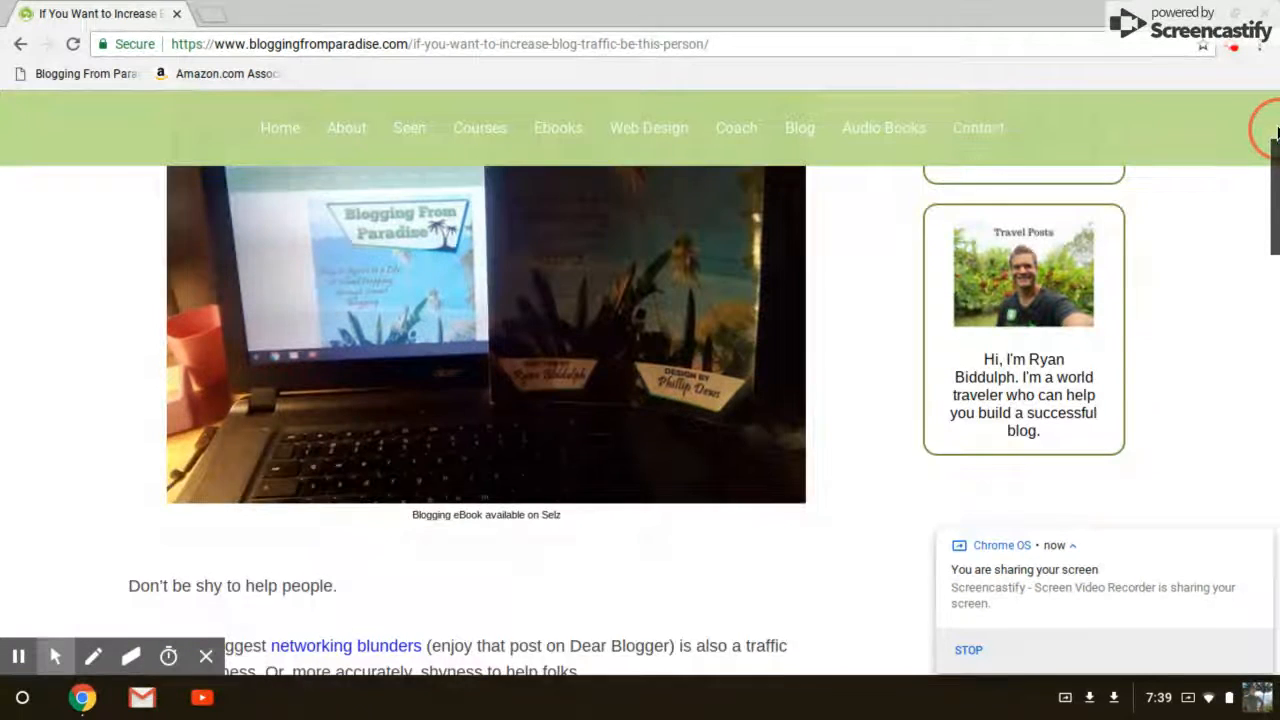
scroll(down, 3)
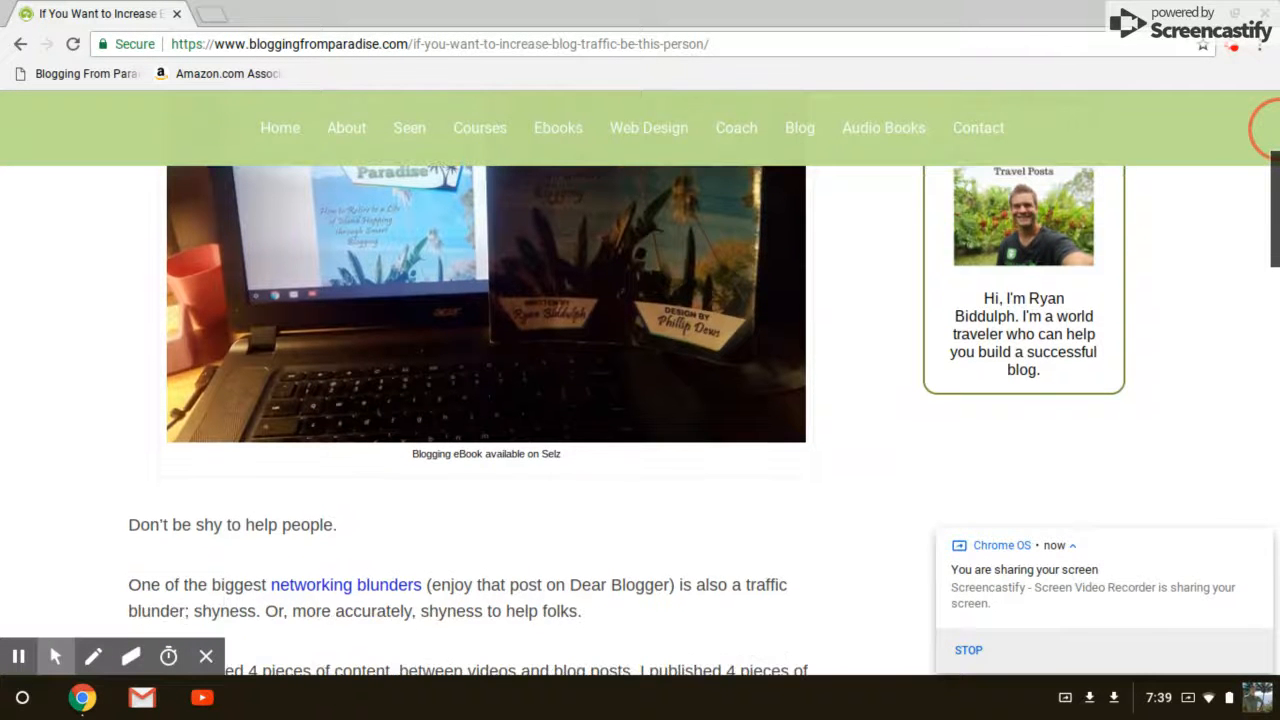
scroll(down, 3)
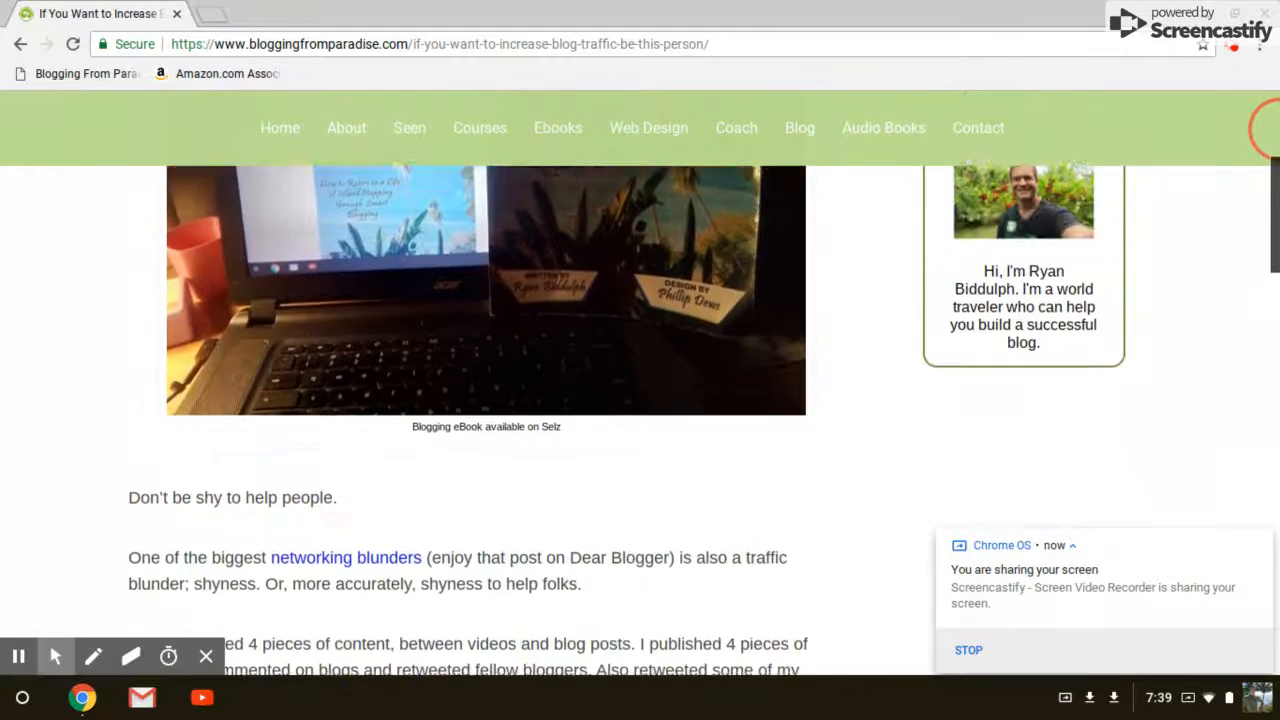
scroll(up, 3)
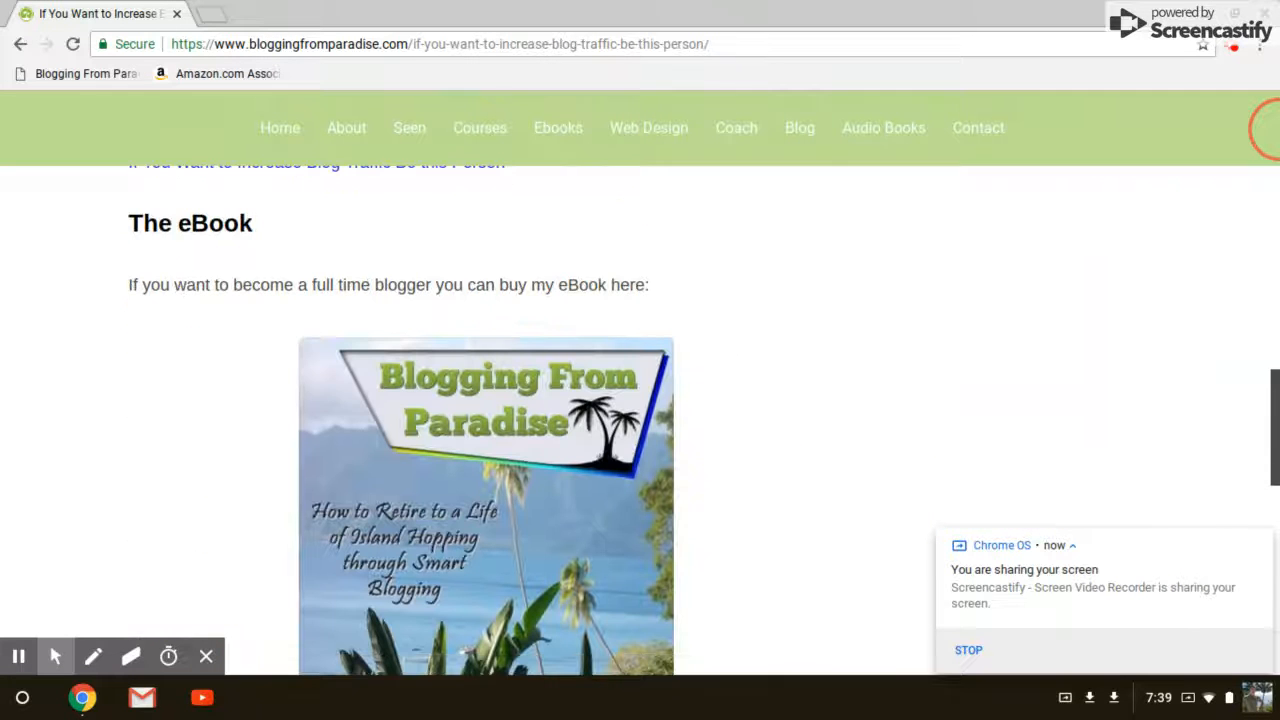
scroll(down, 3)
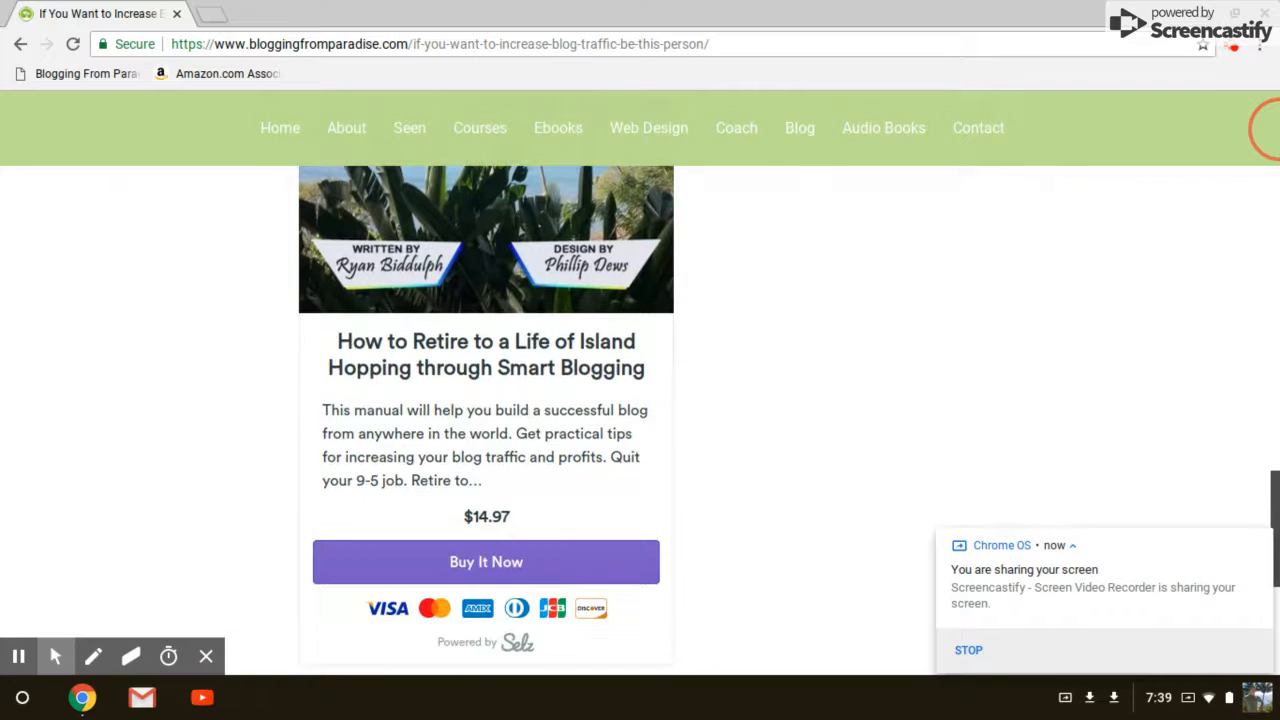
mouse_move(740, 280)
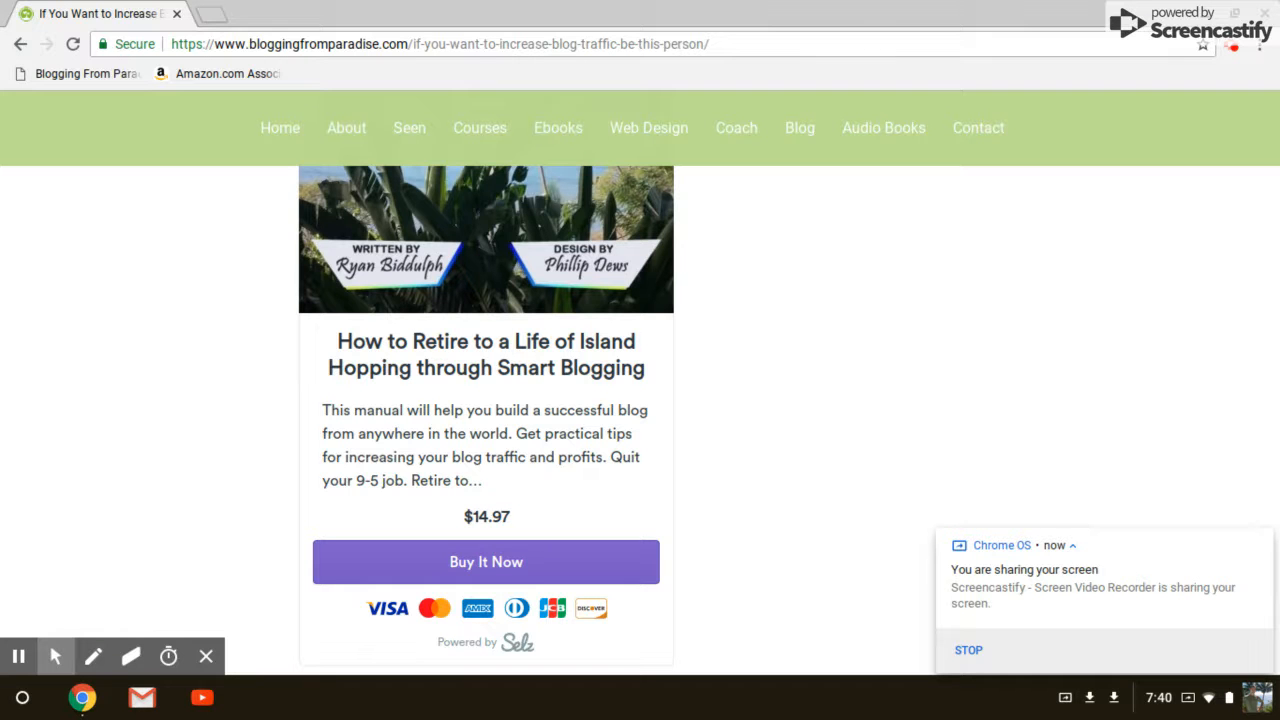
mouse_move(760, 404)
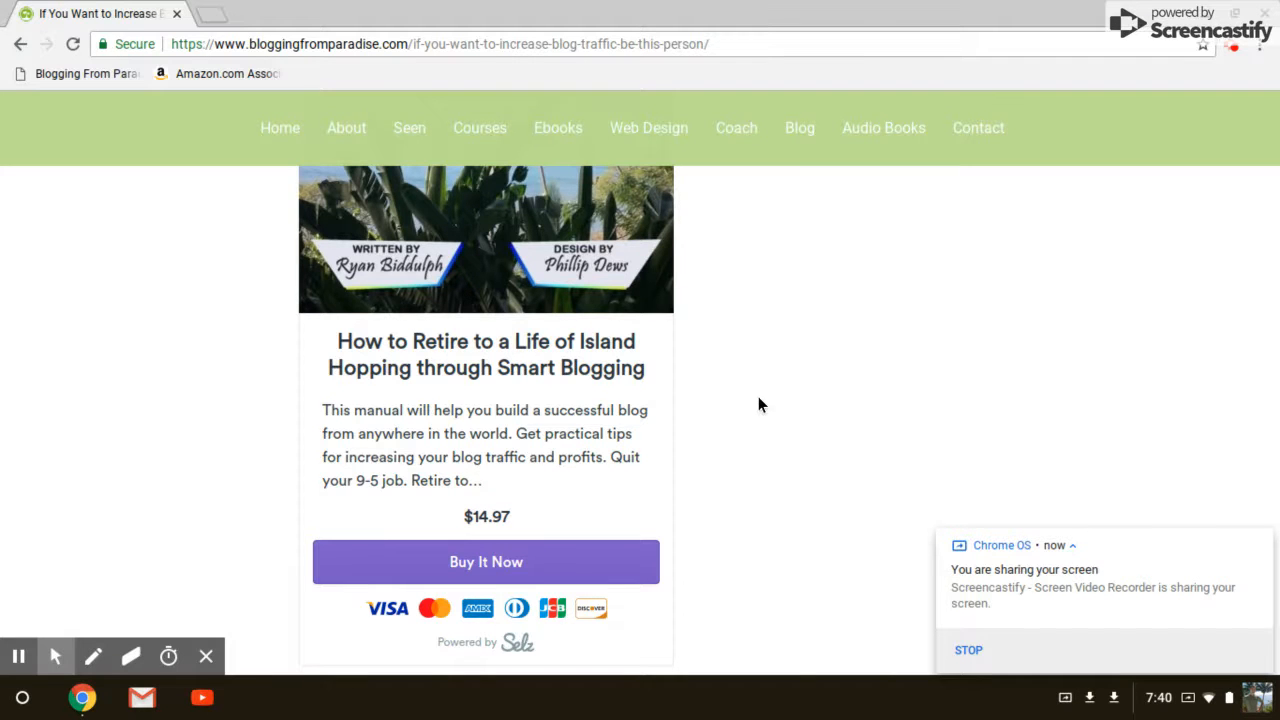